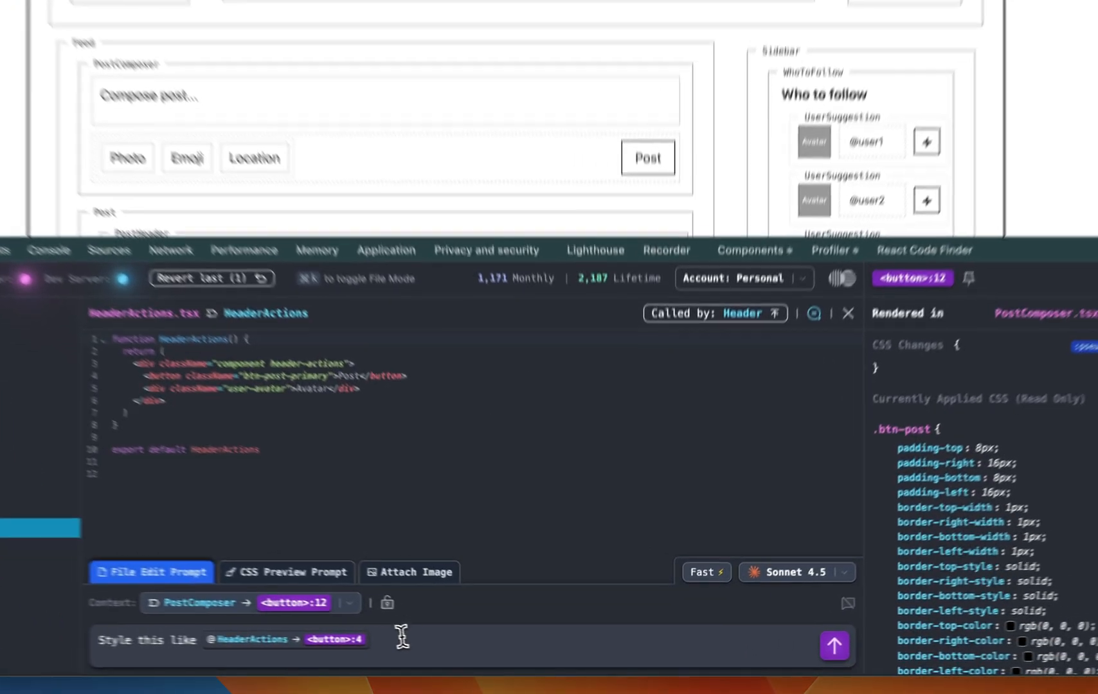
# Send the prompt restyling the composer's Post button like HeaderActions button:4
pyautogui.click(835, 644)
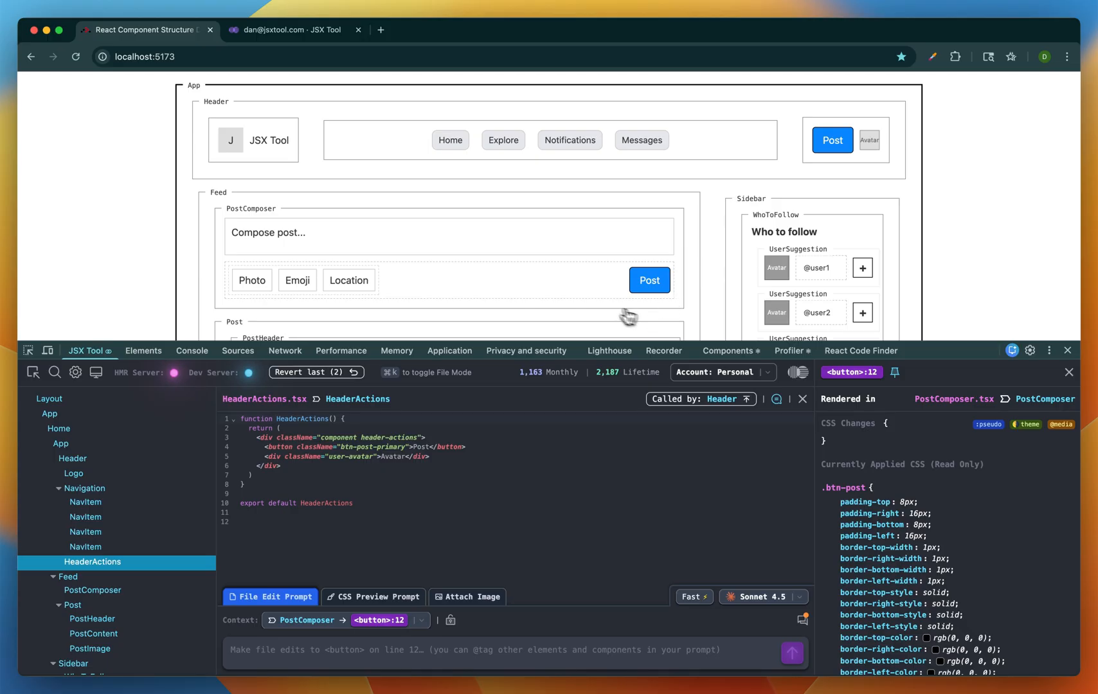
pyautogui.moveTo(587, 308)
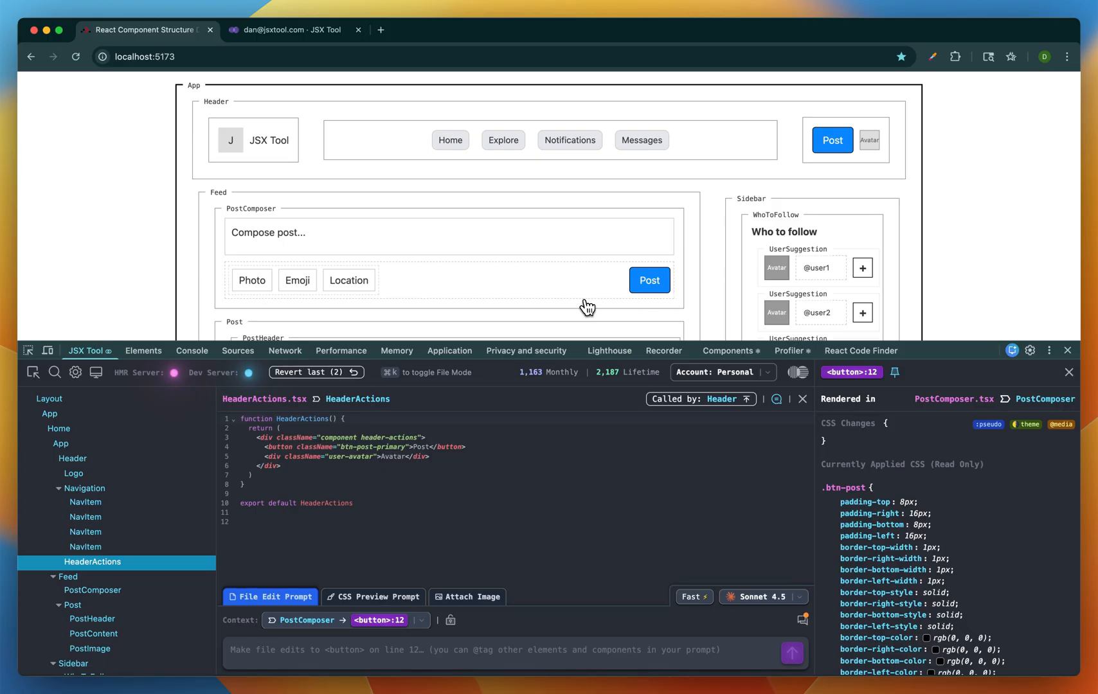
# Start the prompt asking the PostHeader Menu button to look like the post button, beginning the @ reference
pyautogui.scroll(-3)
pyautogui.write('Make this button look like the ')
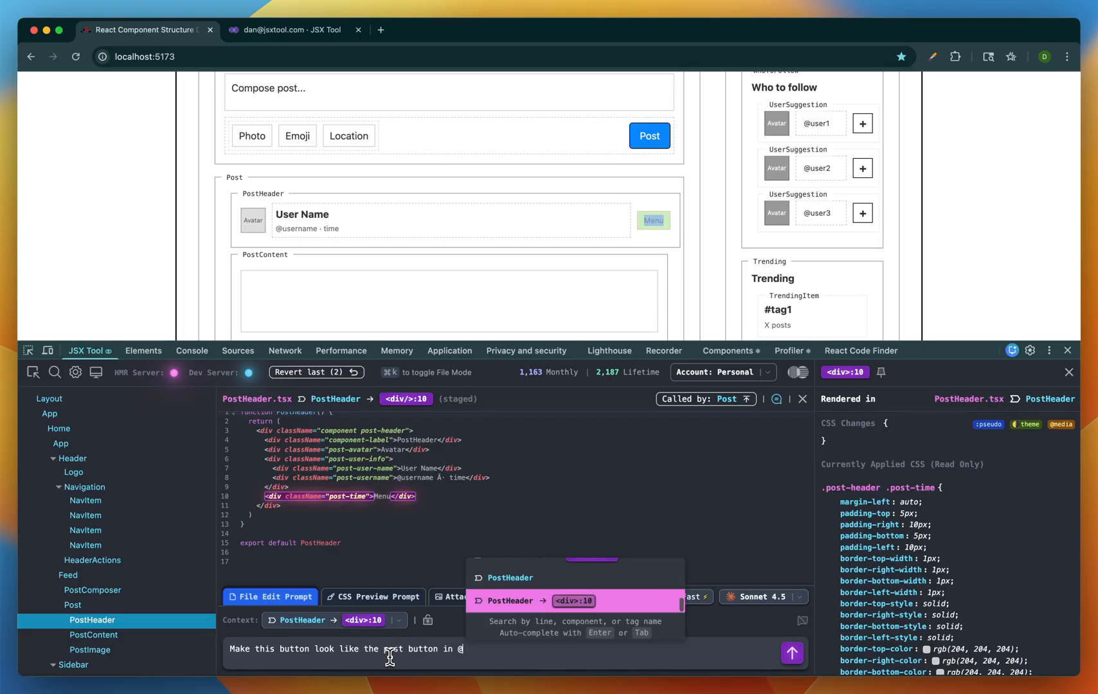
pyautogui.write('po')
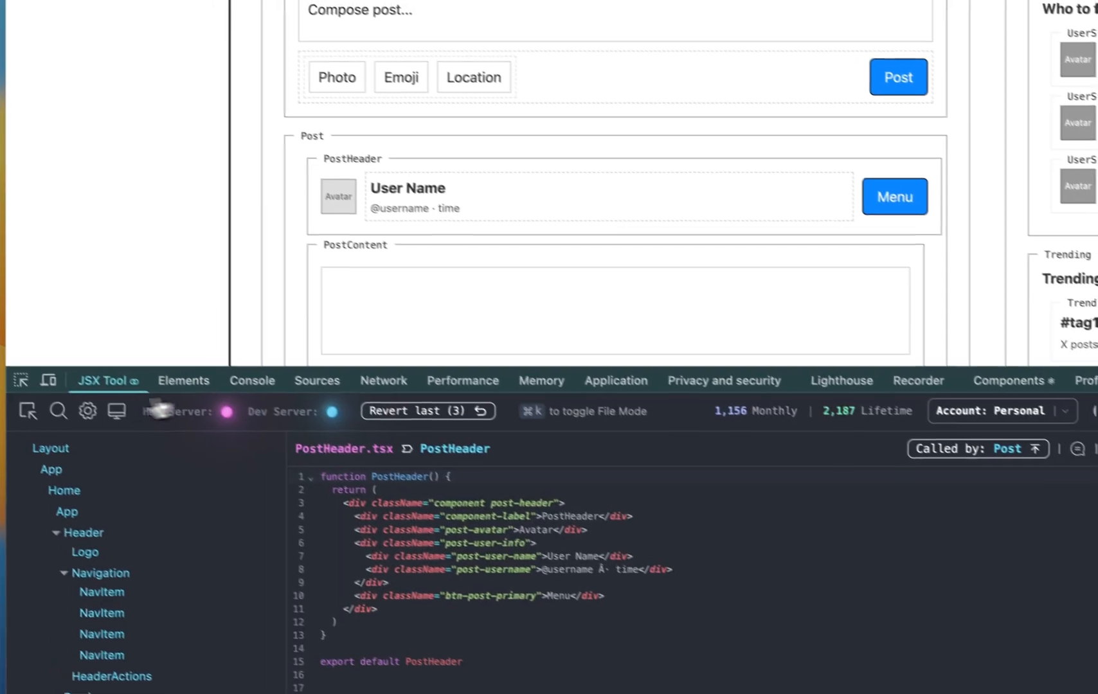
pyautogui.click(893, 196)
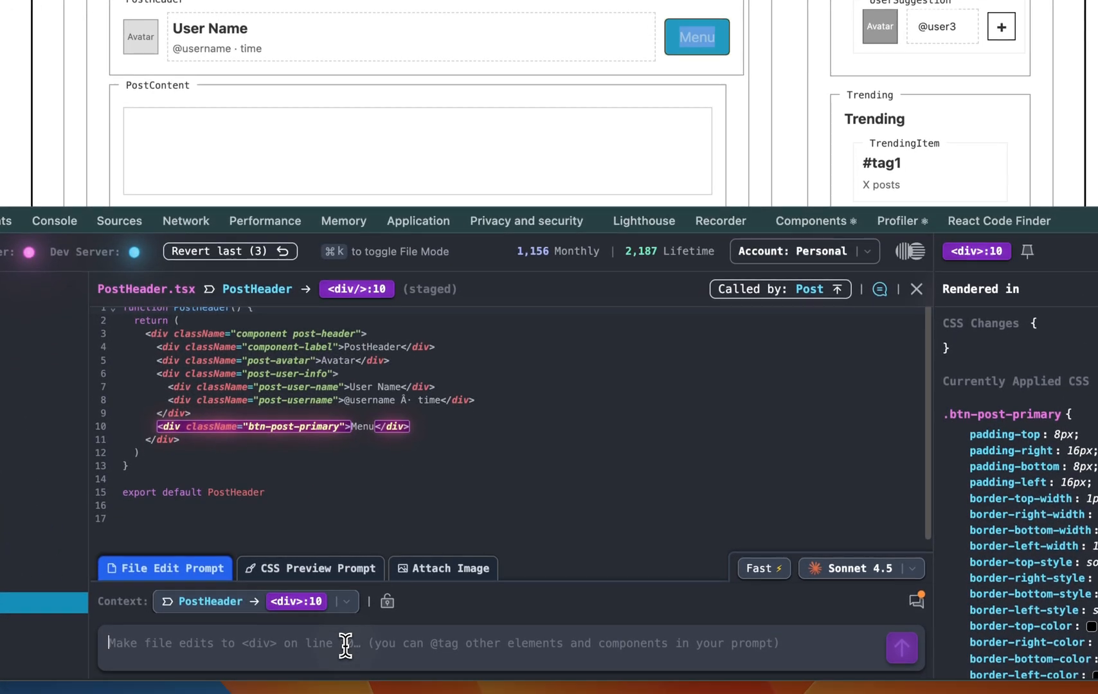
pyautogui.write('@/../')
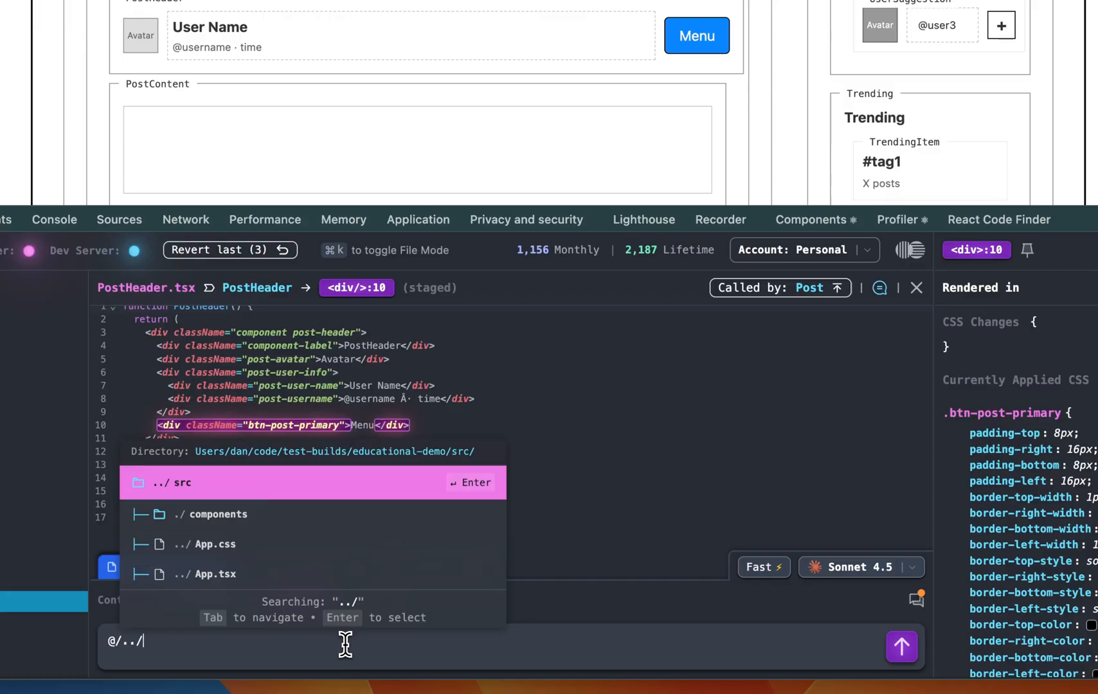
pyautogui.write('~')
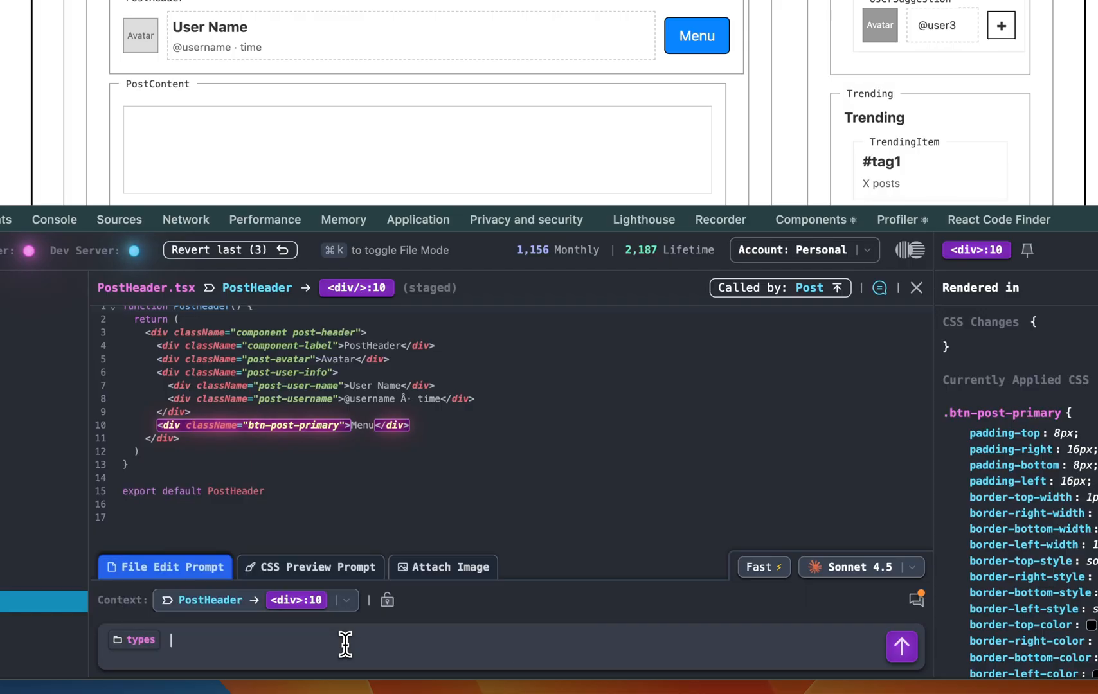
pyautogui.press('cmd+backspace')
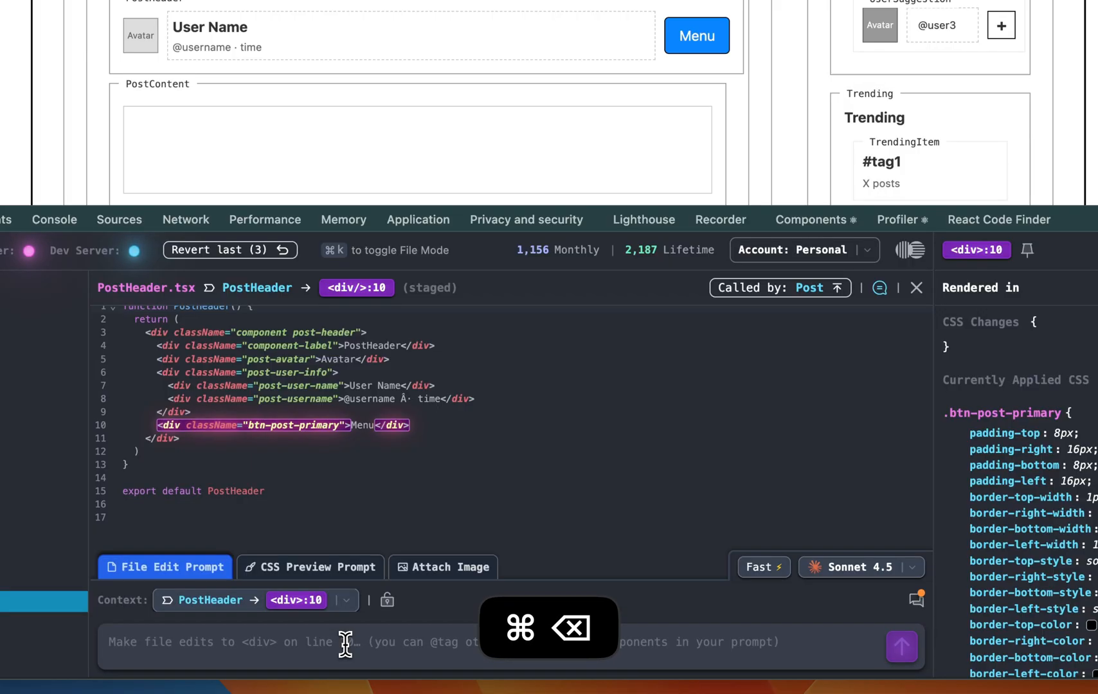